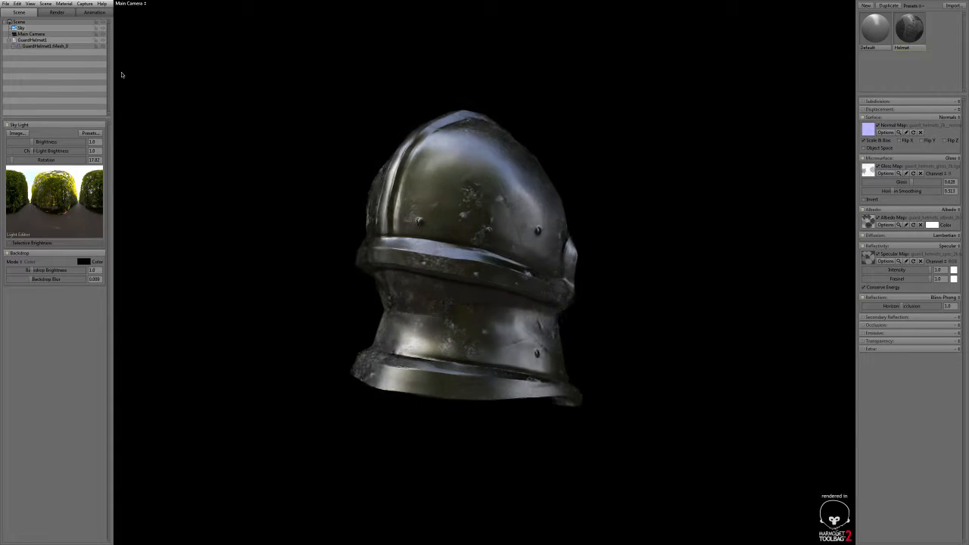
# - Start a Viewer Export titled Guard Helmet with the author filled in
pyautogui.click(6, 3)
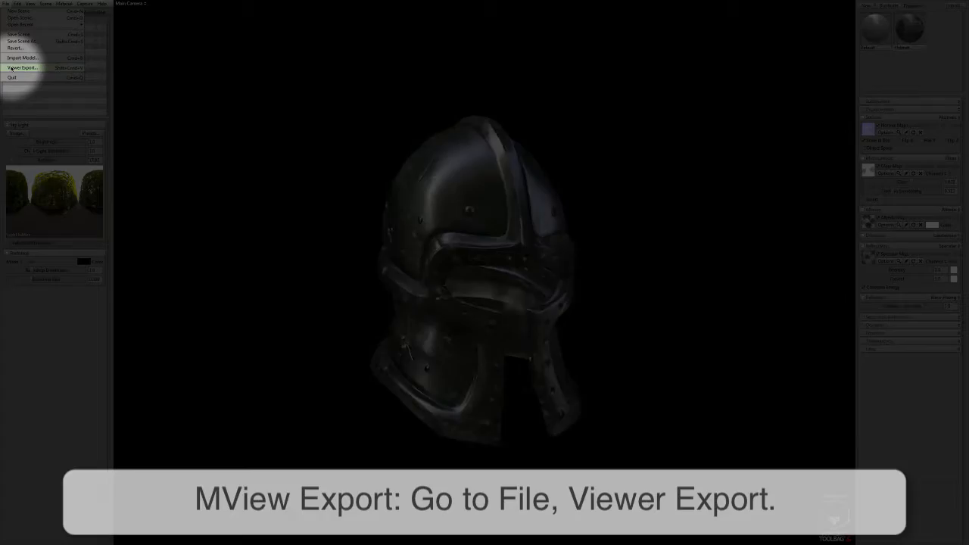
pyautogui.click(23, 67)
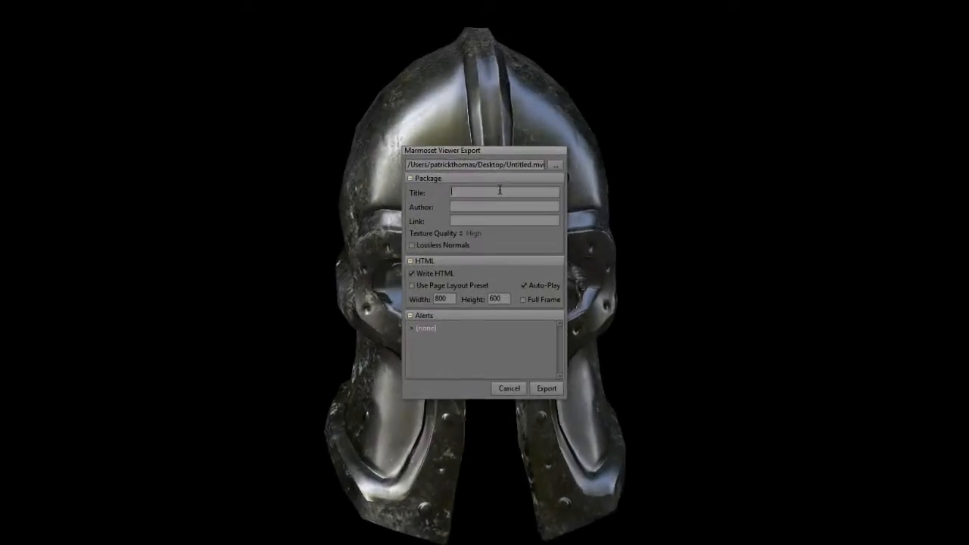
pyautogui.write('Guard Hel')
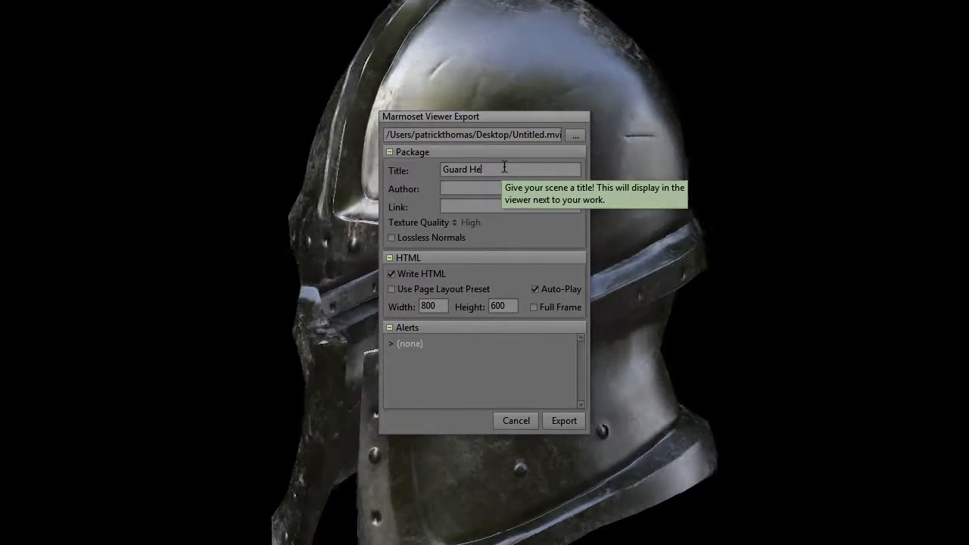
pyautogui.write('met')
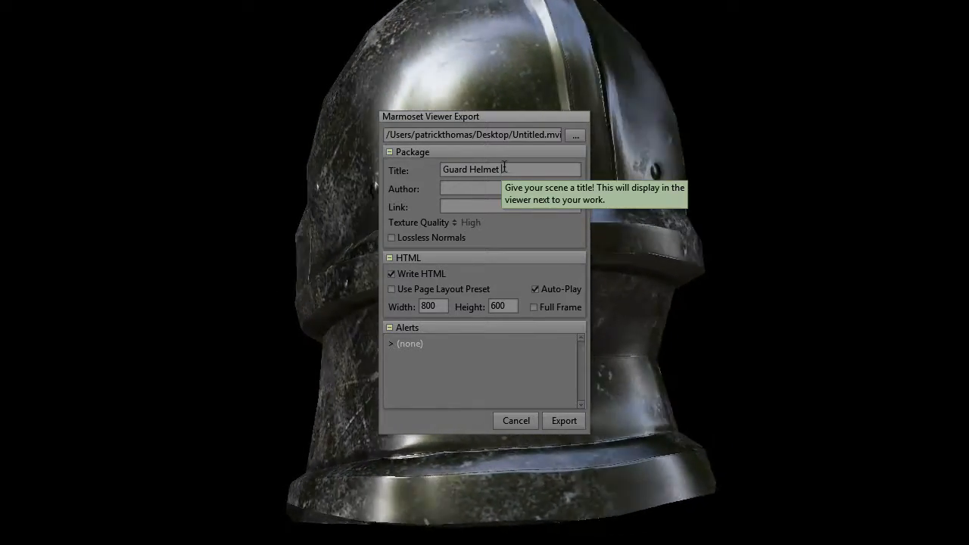
pyautogui.write('palati Game')
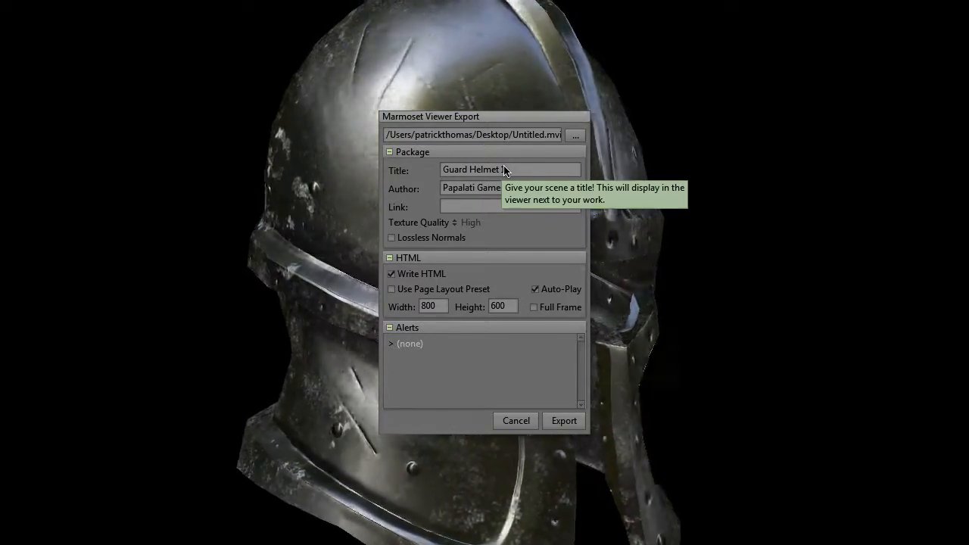
# - Set texture quality Unreasonable, lossless normals on, Write HTML off, Full Frame on, and export the MView file
pyautogui.click(469, 221)
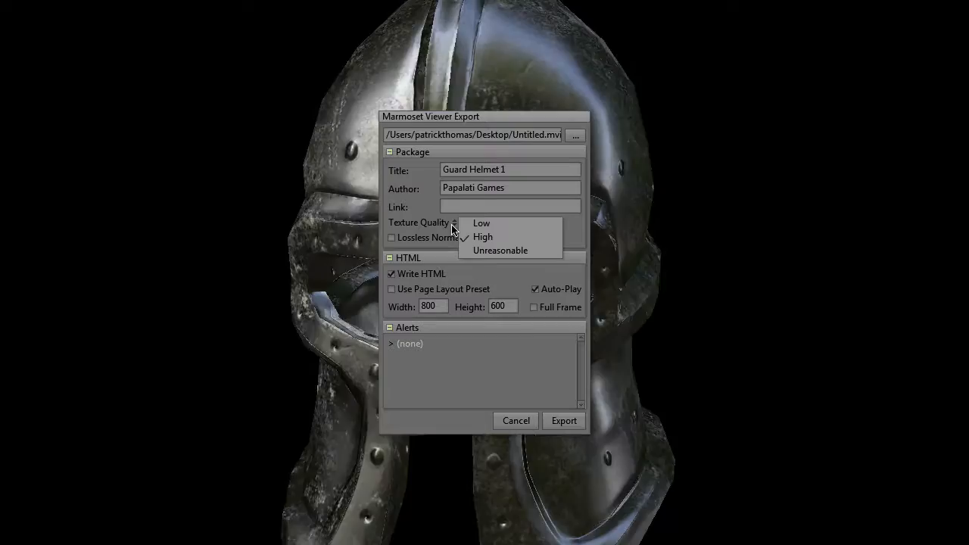
pyautogui.click(499, 251)
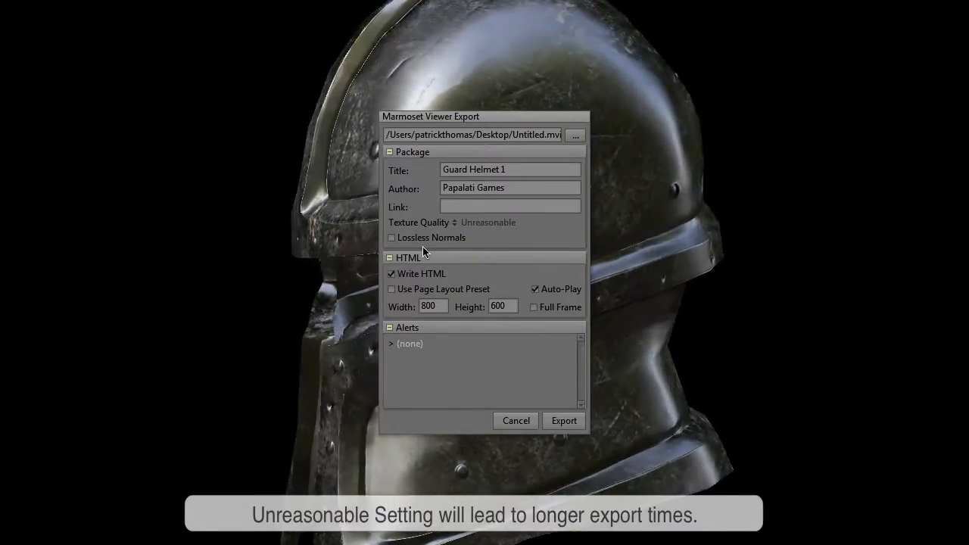
pyautogui.click(390, 236)
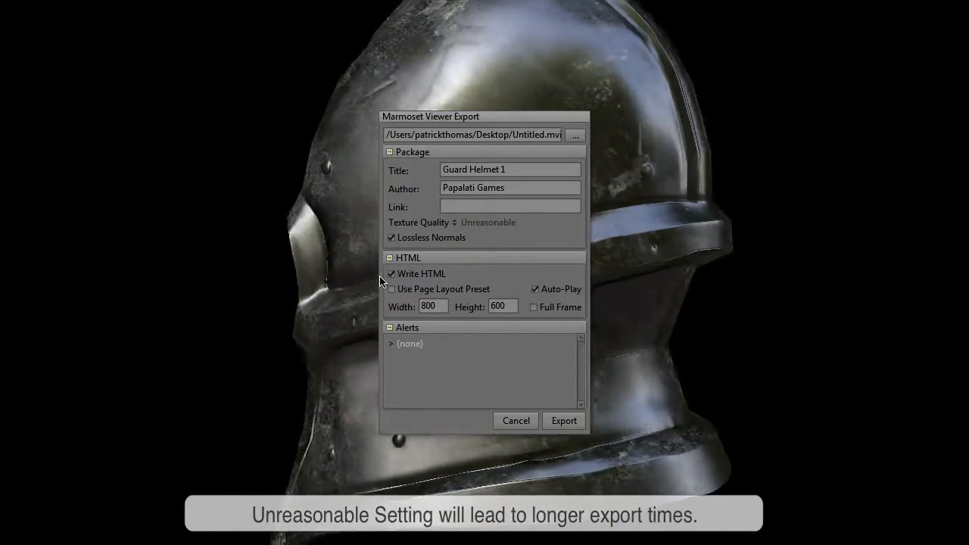
pyautogui.click(391, 272)
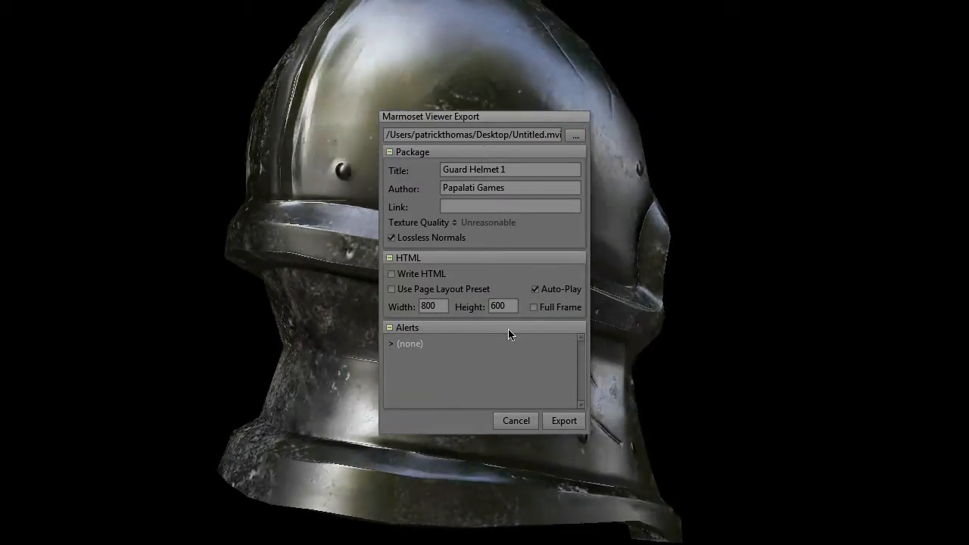
pyautogui.click(533, 306)
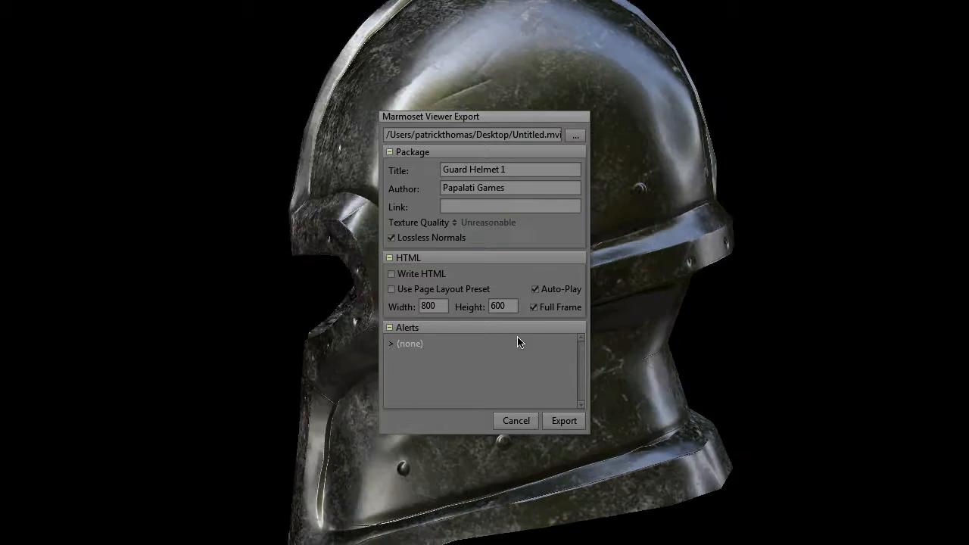
pyautogui.click(563, 421)
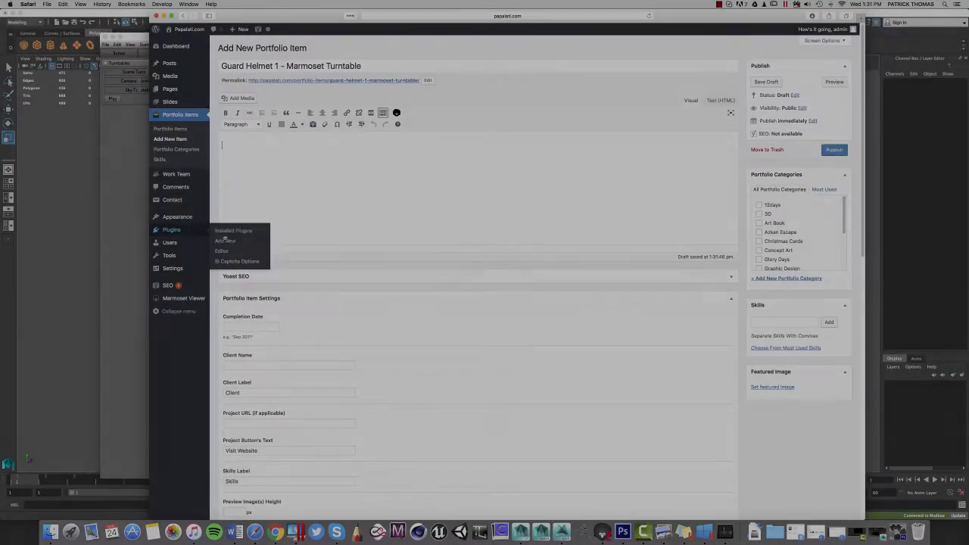
# - Search the Add Plugins page for 'mar' to find the Marmoset Viewer plugin
pyautogui.rightClick(224, 240)
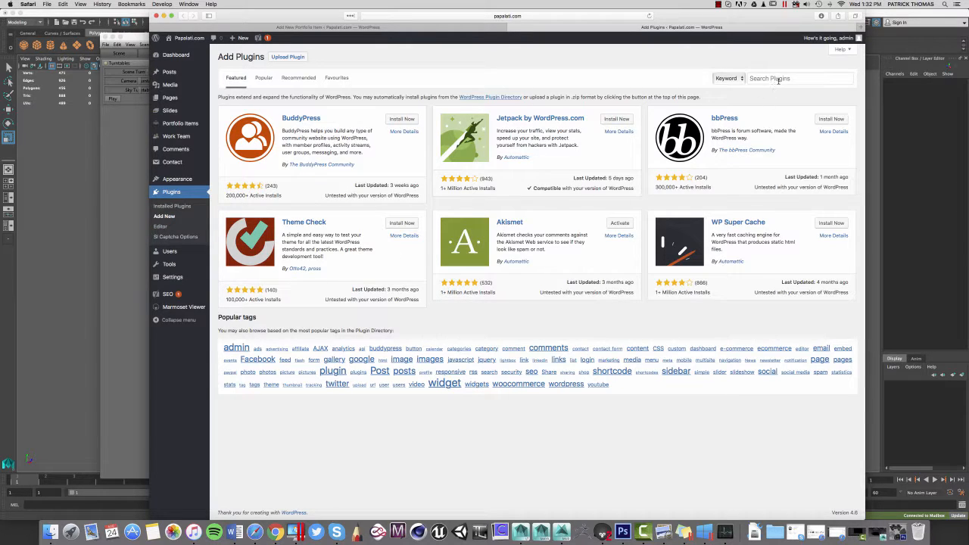
pyautogui.write('marmoset')
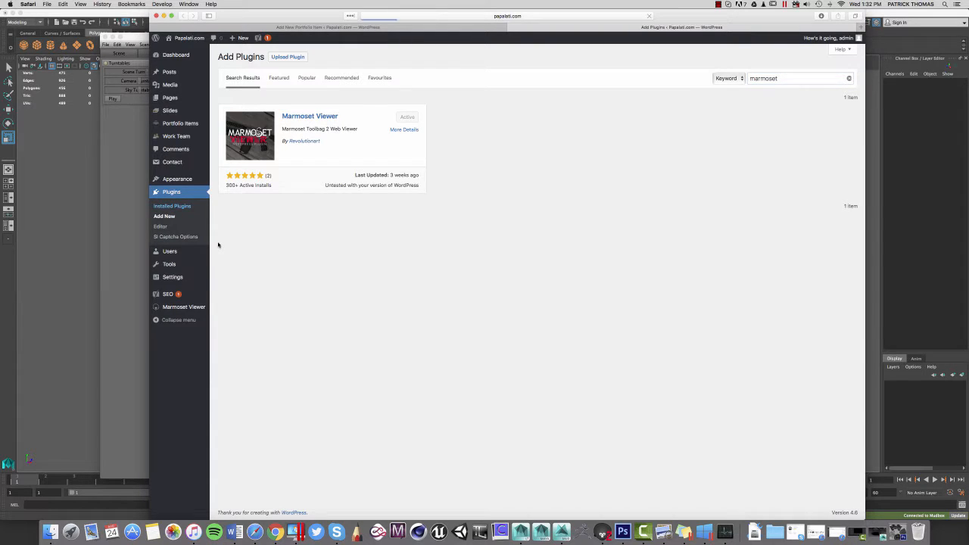
# - View the Marmoset Viewer default settings: width 100%, height 700, autostart and transparent background off
pyautogui.click(172, 206)
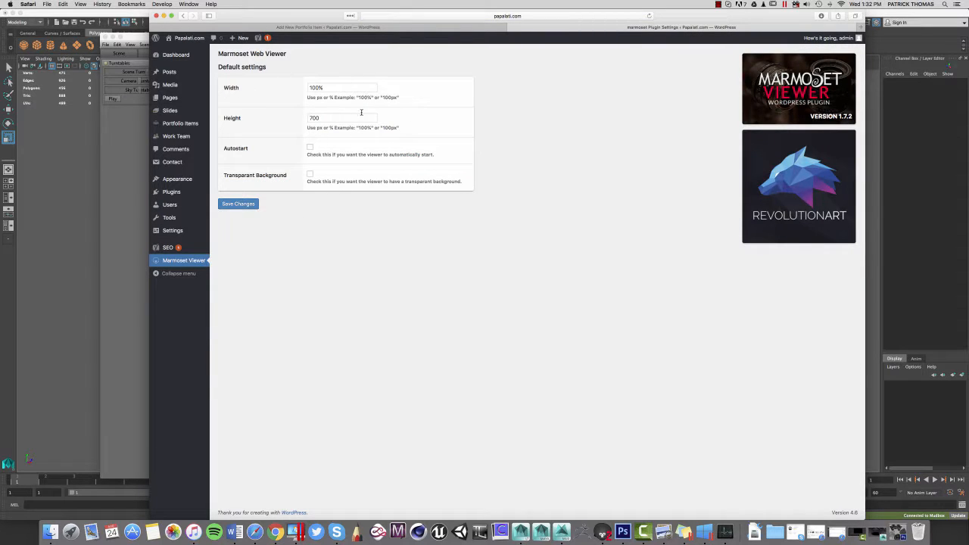
pyautogui.moveTo(328, 174)
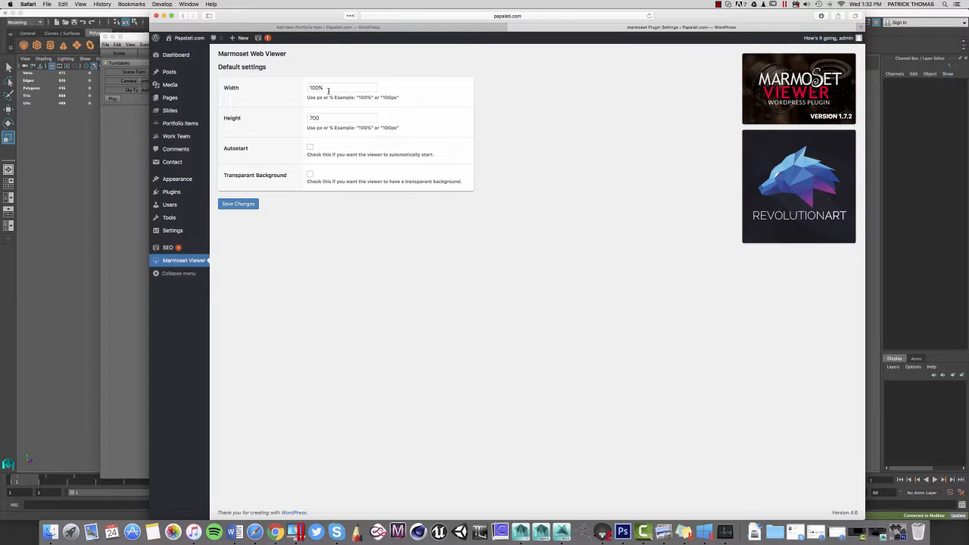
pyautogui.moveTo(301, 186)
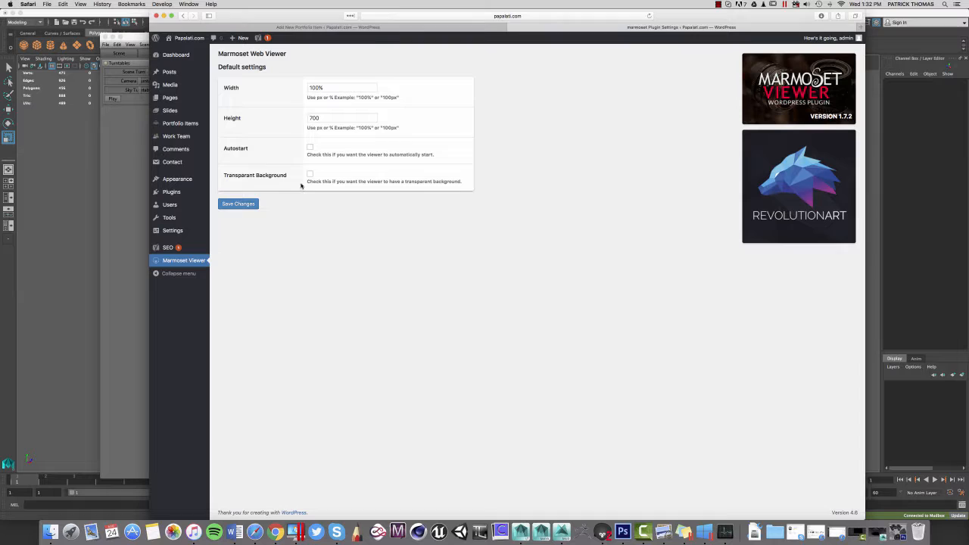
pyautogui.moveTo(453, 12)
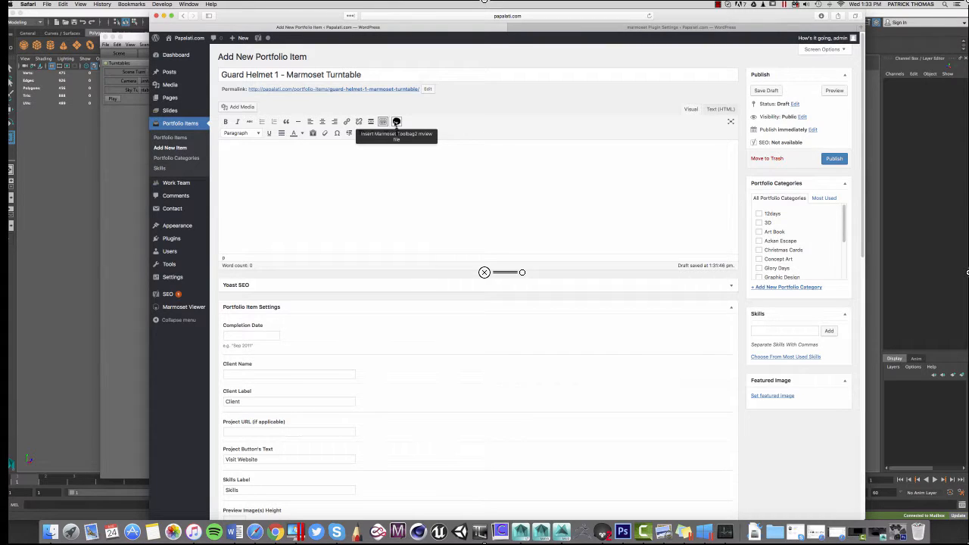
# - Bring up the Choose mview file dialog from the editor toolbar's Marmoset button
pyautogui.click(397, 121)
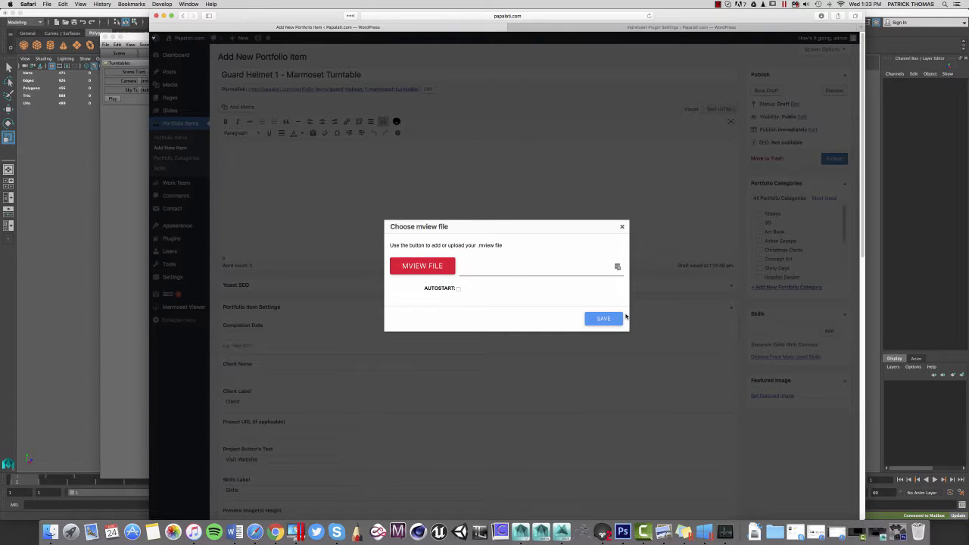
pyautogui.moveTo(560, 241)
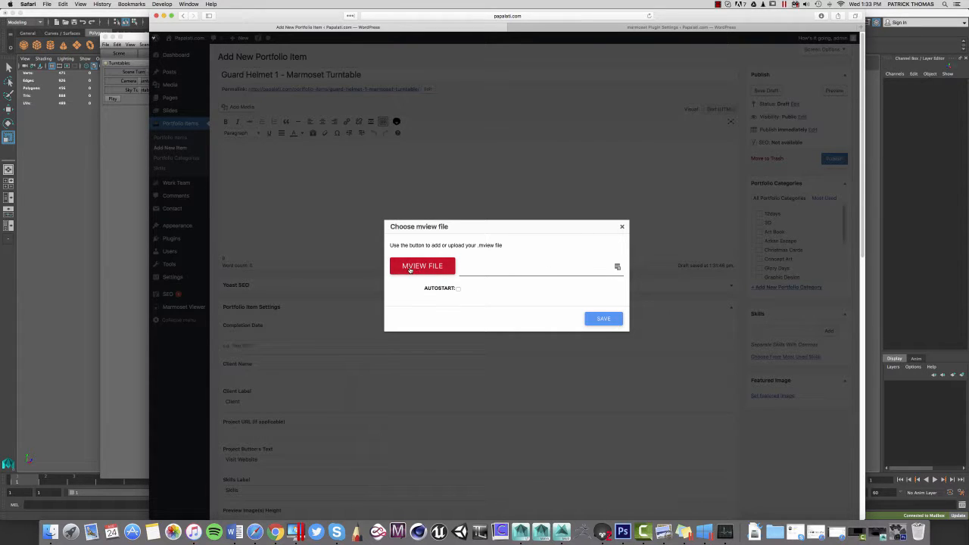
pyautogui.click(421, 266)
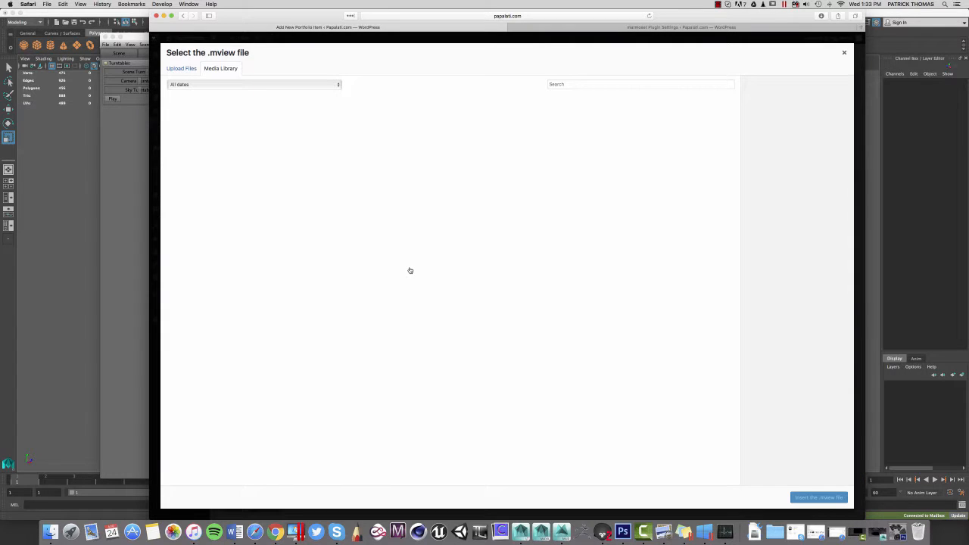
pyautogui.click(221, 68)
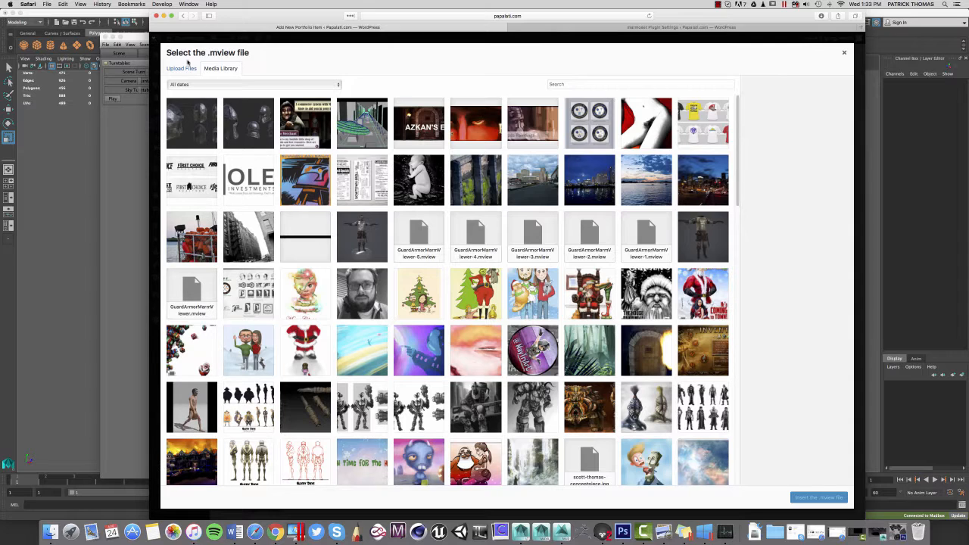
pyautogui.click(181, 68)
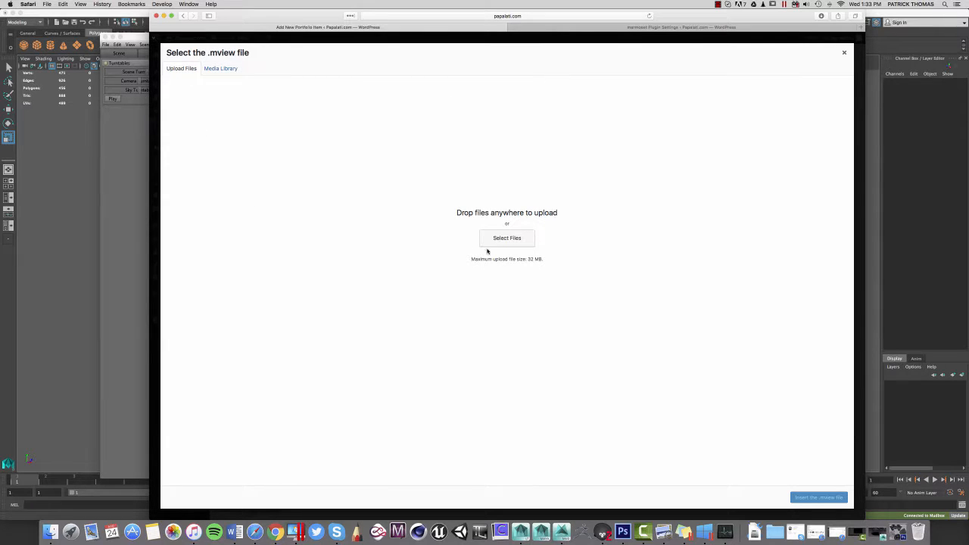
pyautogui.click(505, 238)
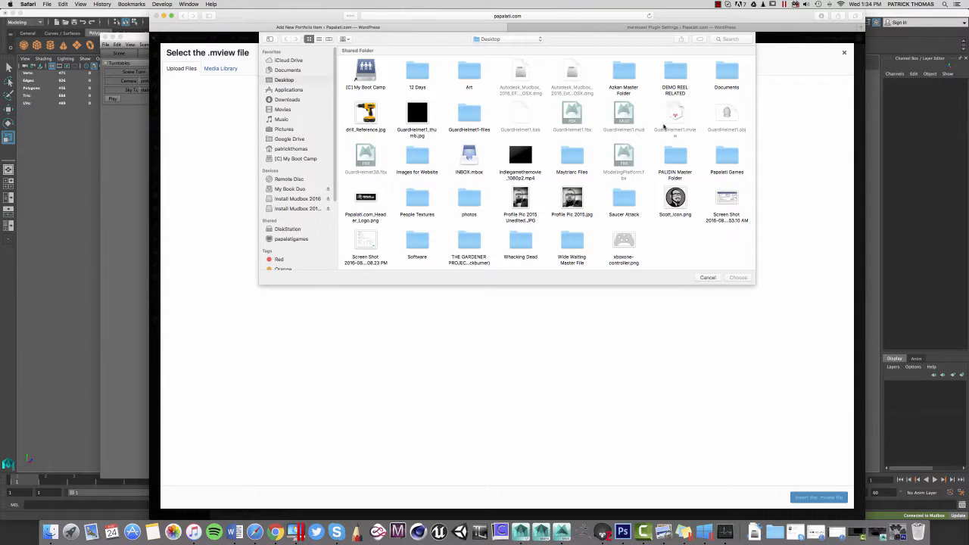
pyautogui.moveTo(689, 240)
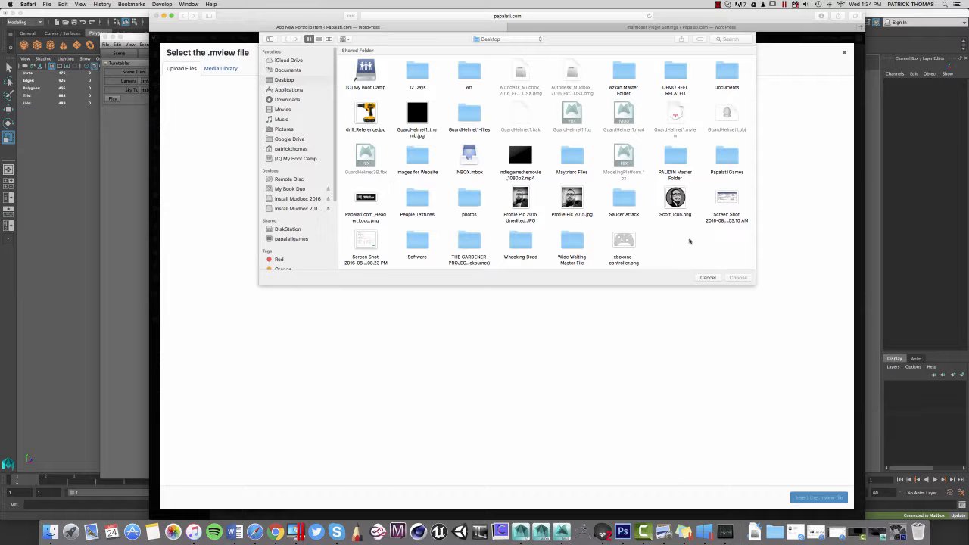
pyautogui.click(182, 68)
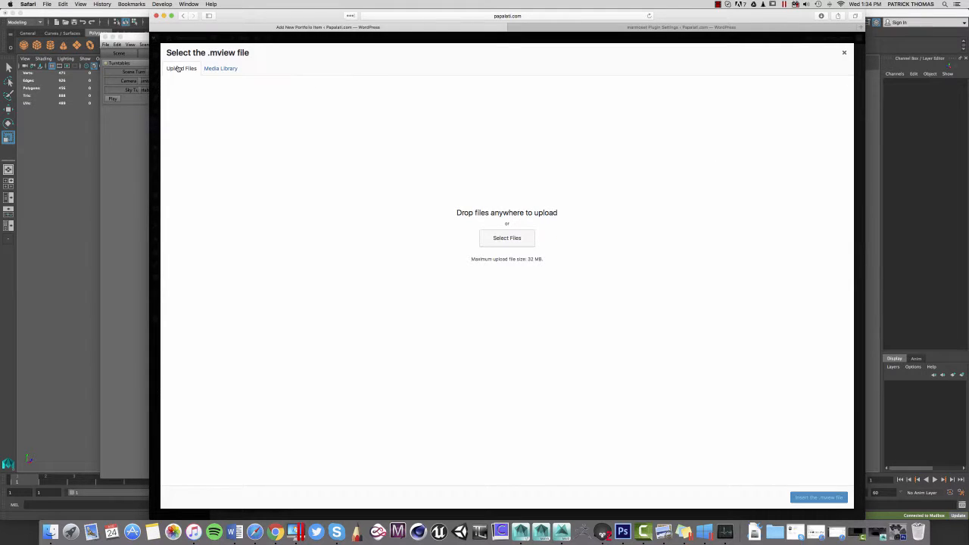
pyautogui.click(505, 238)
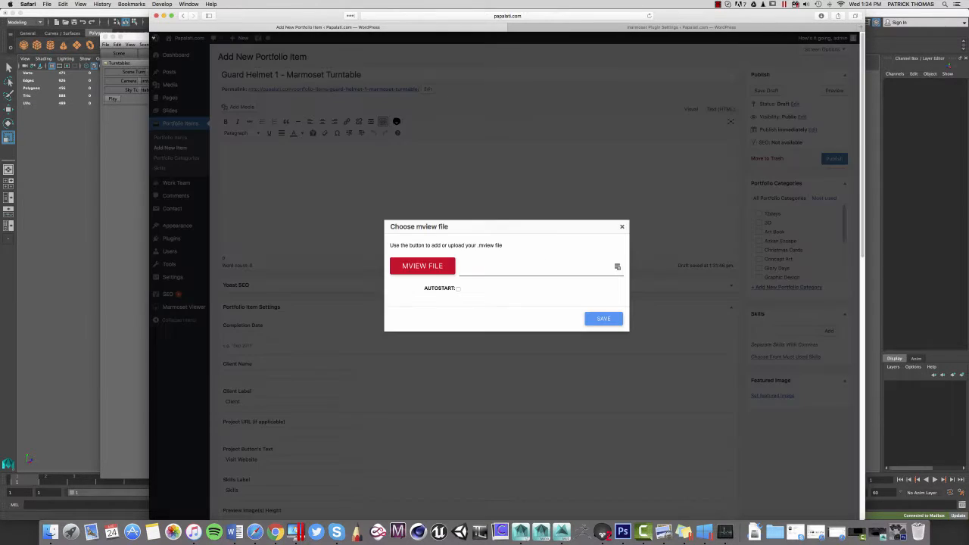
# - Upload GuardHelmet1.mview to the media library via Media > Add New
pyautogui.click(621, 227)
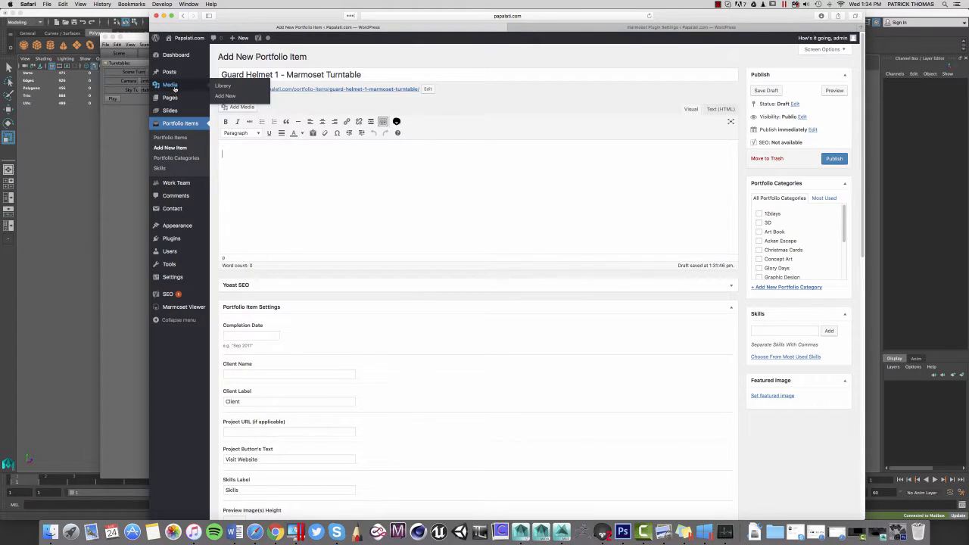
pyautogui.click(169, 85)
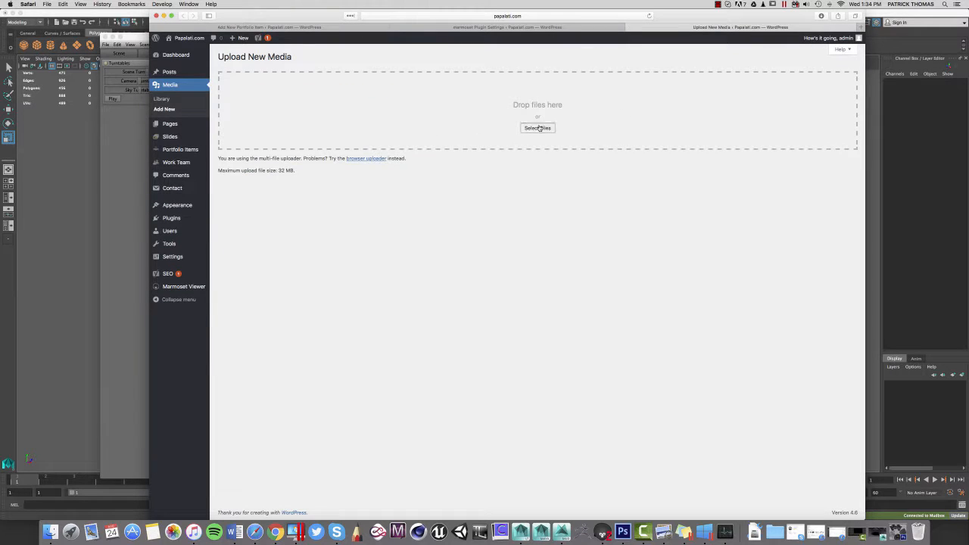
pyautogui.click(538, 127)
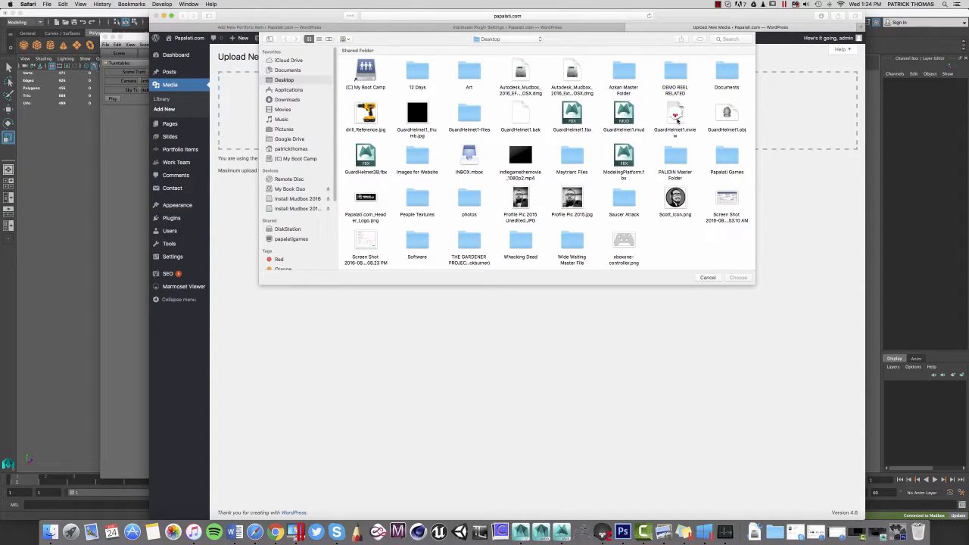
pyautogui.click(737, 277)
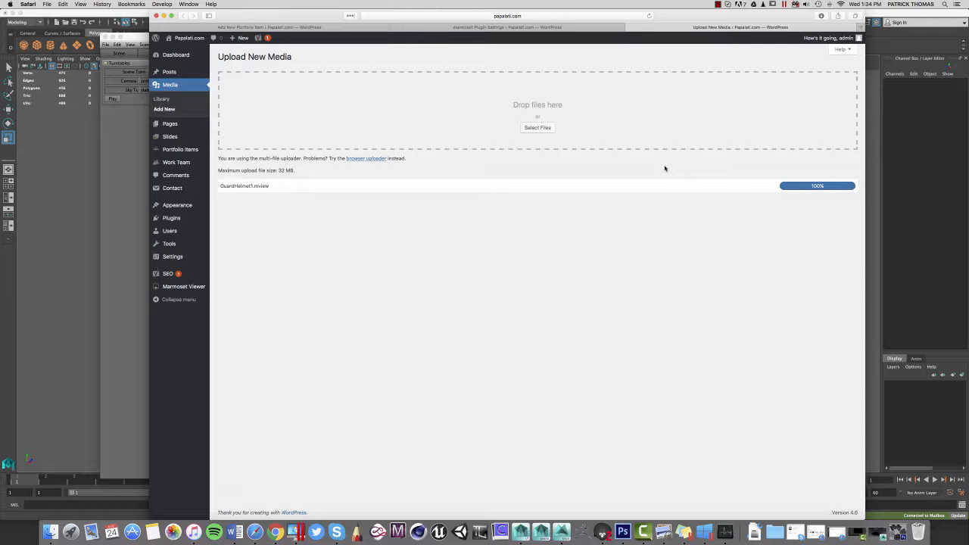
pyautogui.moveTo(621, 162)
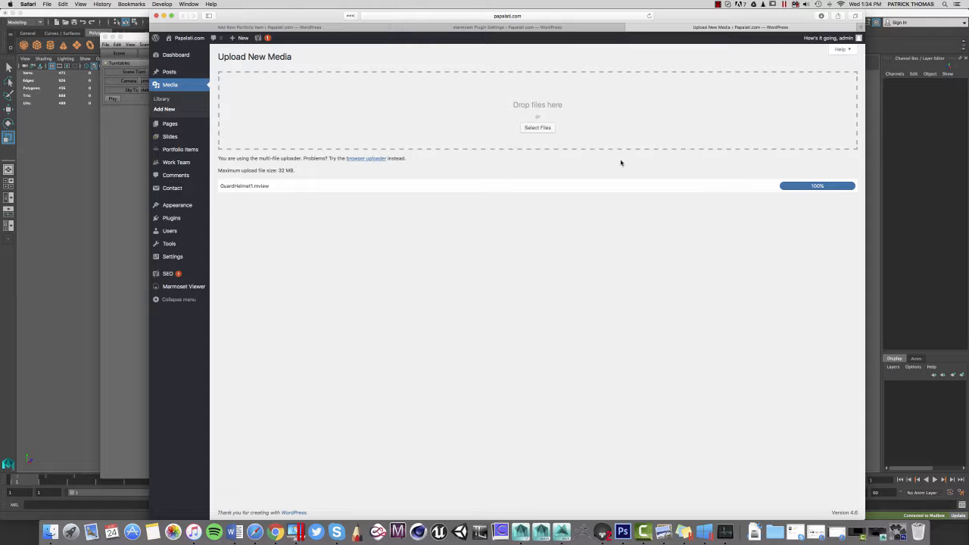
pyautogui.moveTo(618, 160)
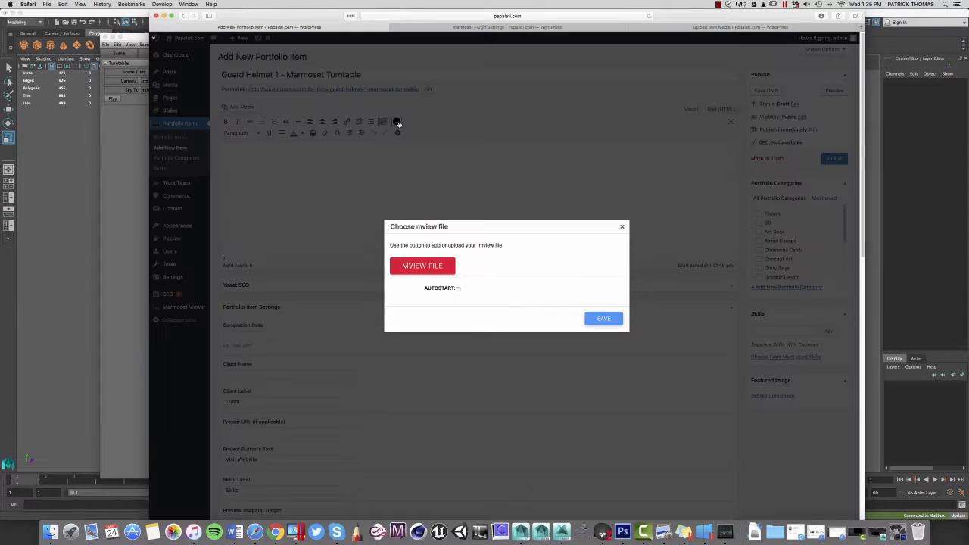
# - Pick GuardHelmet1.mview from the media library, filtered to August 2016, as the viewer file
pyautogui.click(420, 267)
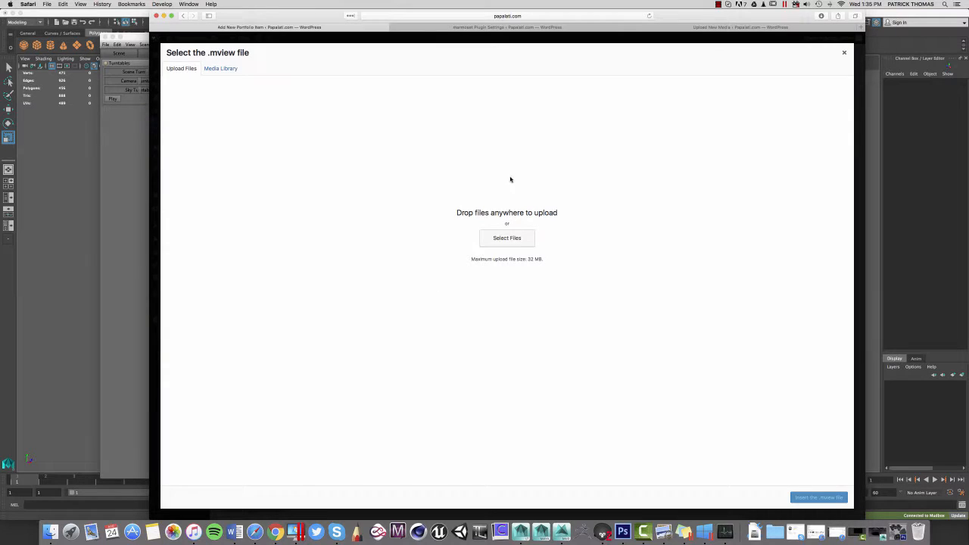
pyautogui.click(221, 68)
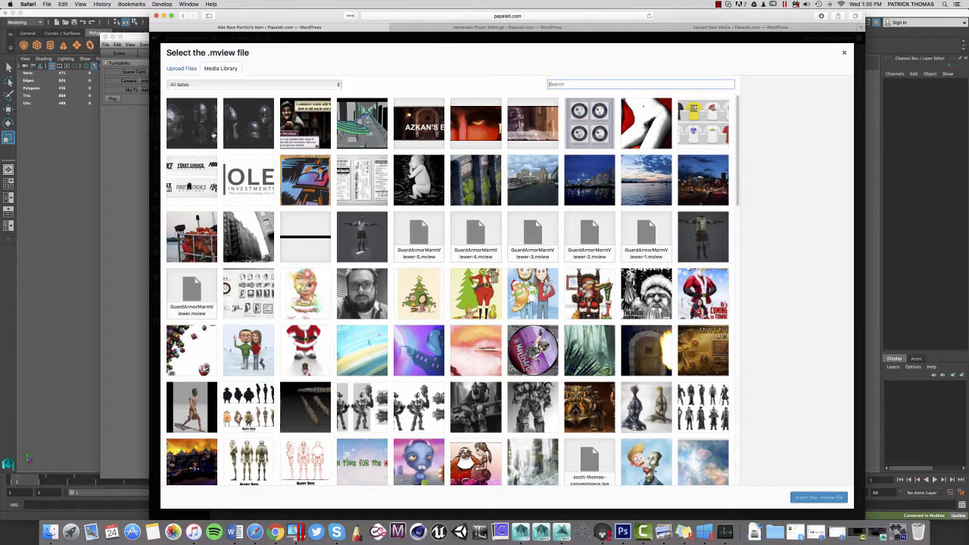
pyautogui.click(252, 85)
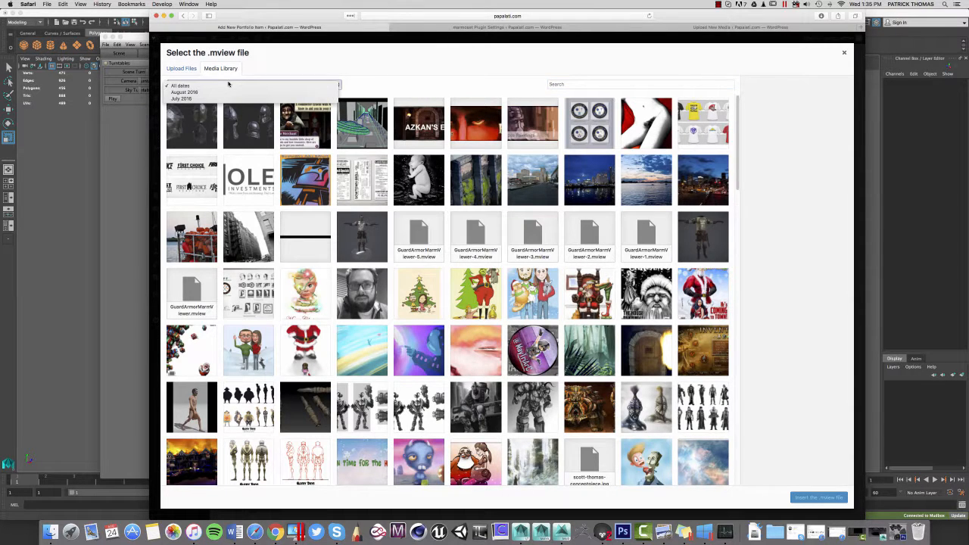
pyautogui.click(254, 85)
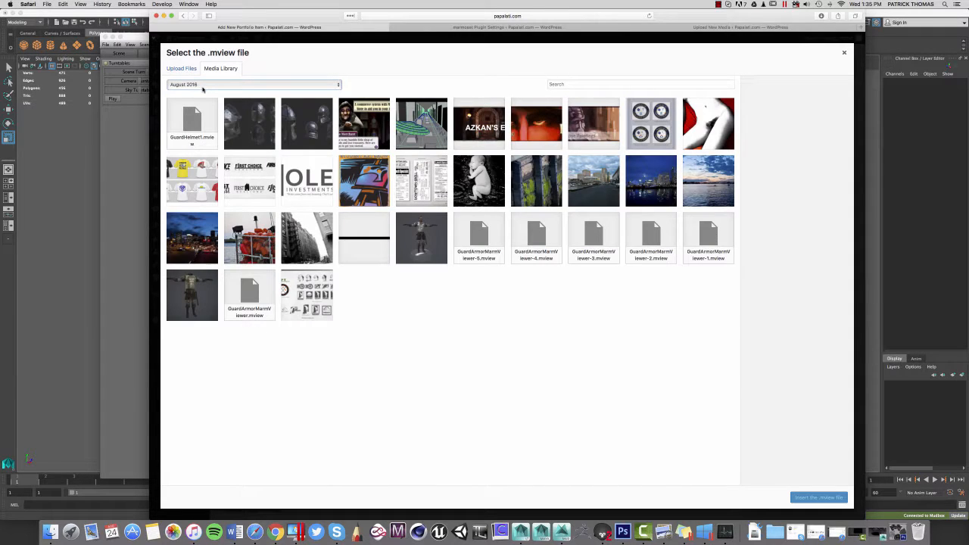
pyautogui.click(191, 124)
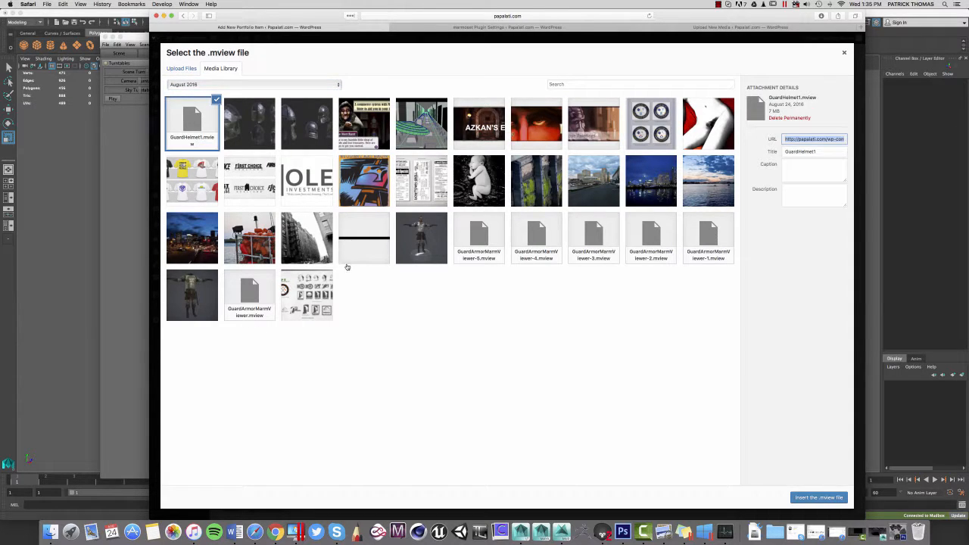
pyautogui.click(817, 497)
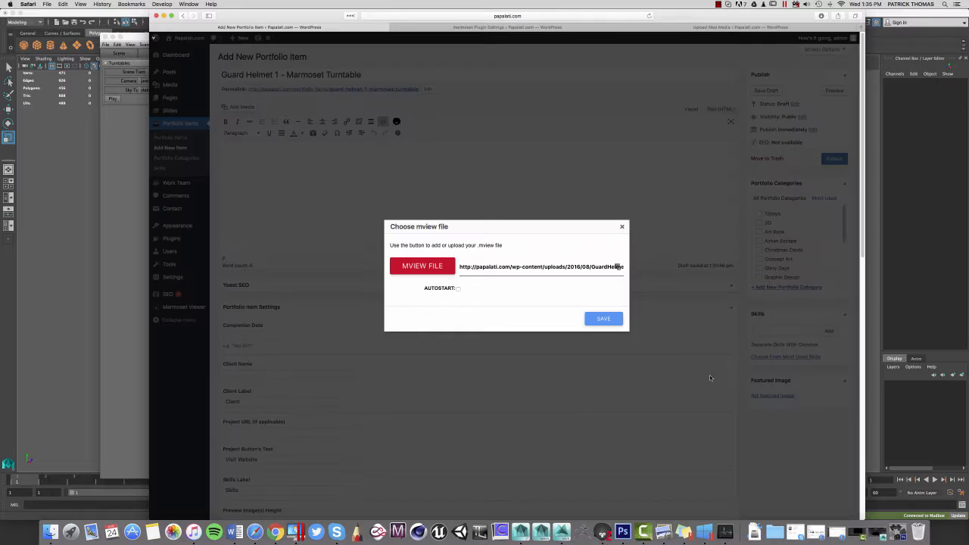
# - Enable Autostart and save the Marmoset shortcode into the post
pyautogui.click(457, 287)
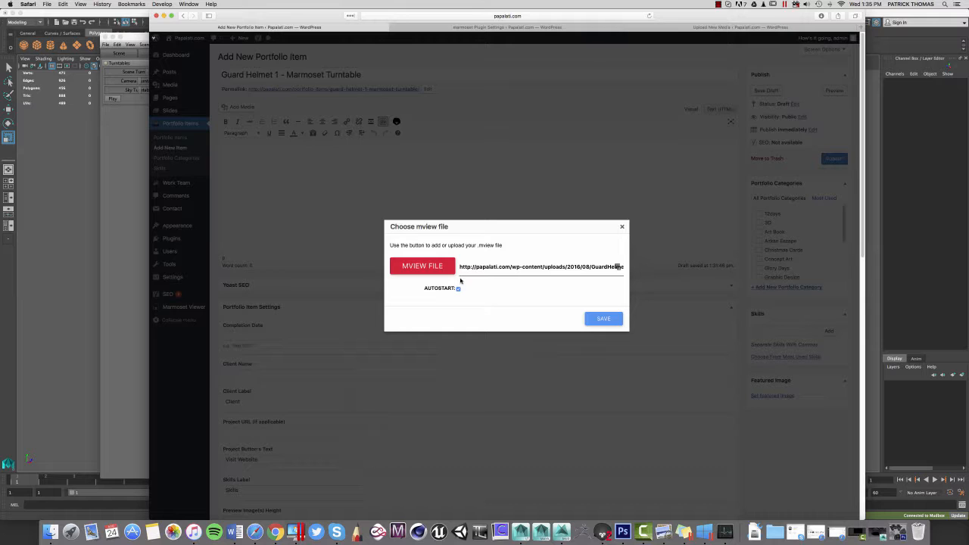
pyautogui.click(602, 318)
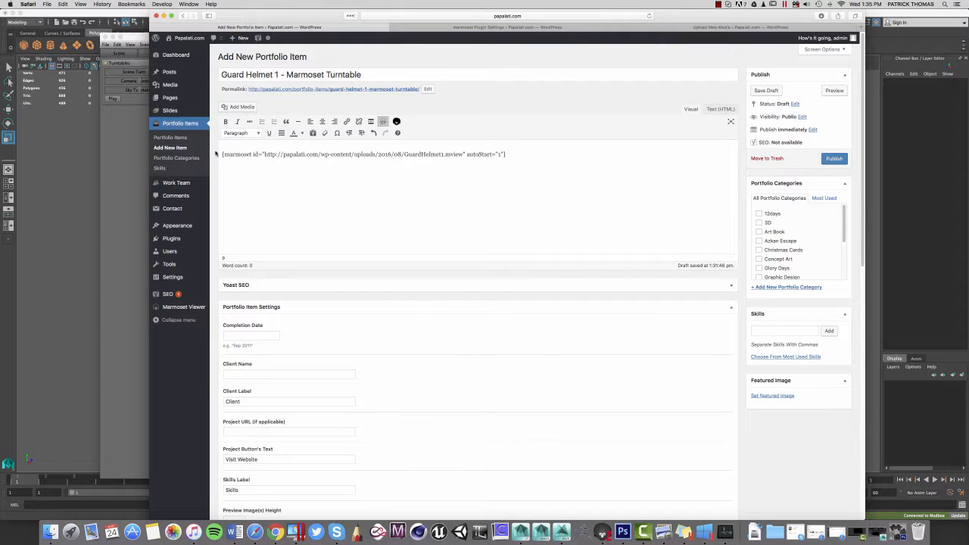
# - Enter completion date 2016, client Papalati Games, and skills Maya, Zbrush
pyautogui.write('2016')
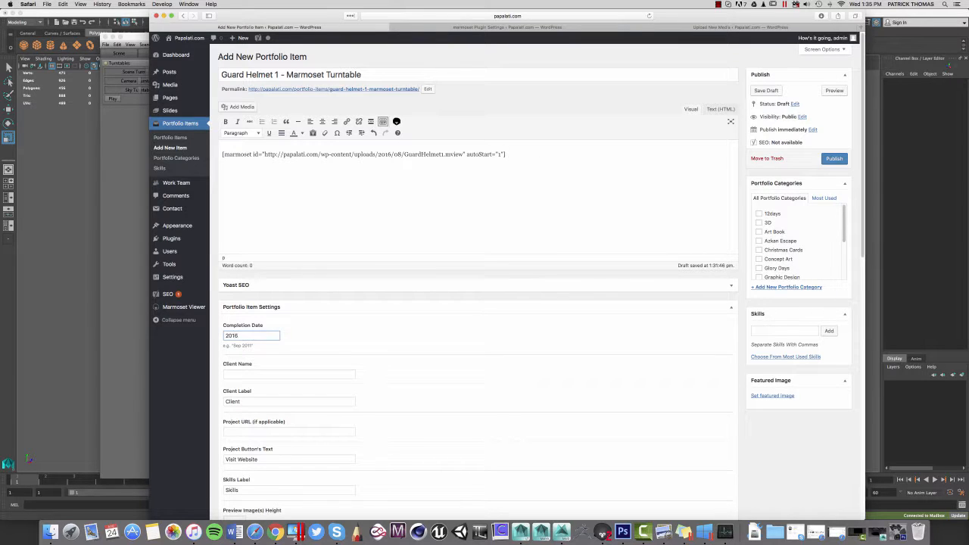
pyautogui.write('Papalati Games')
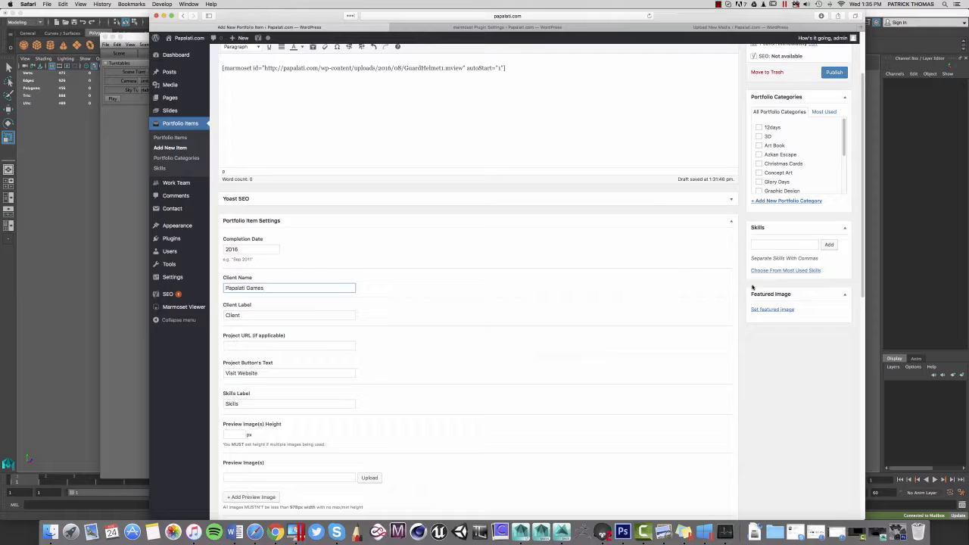
pyautogui.write('Maya, Zbrush')
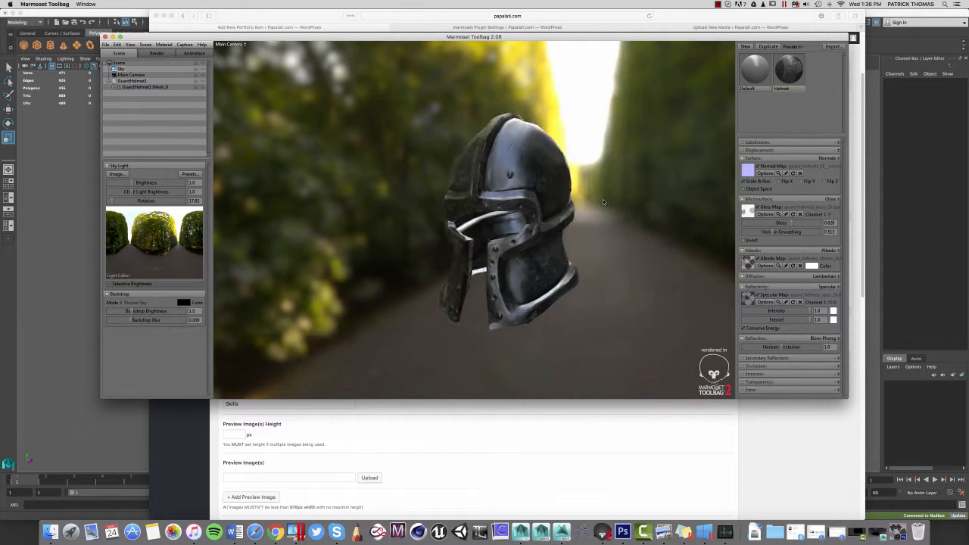
# - Bring Toolbag forward to look over the finished helmet scene
pyautogui.click(194, 53)
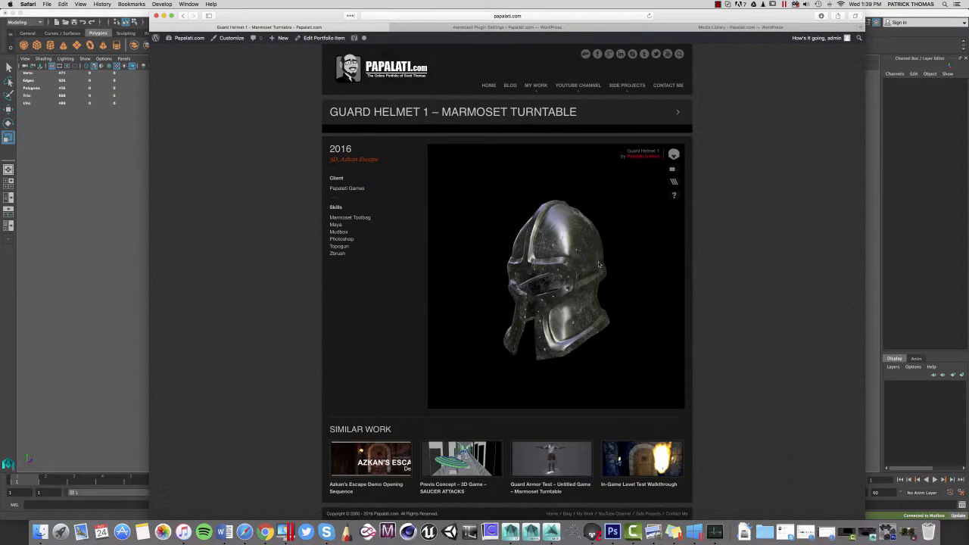
# - Spin the helmet in the embedded viewer, then show the Guard Armor model's wireframe topology
pyautogui.moveTo(598, 264); pyautogui.dragTo(501, 290)
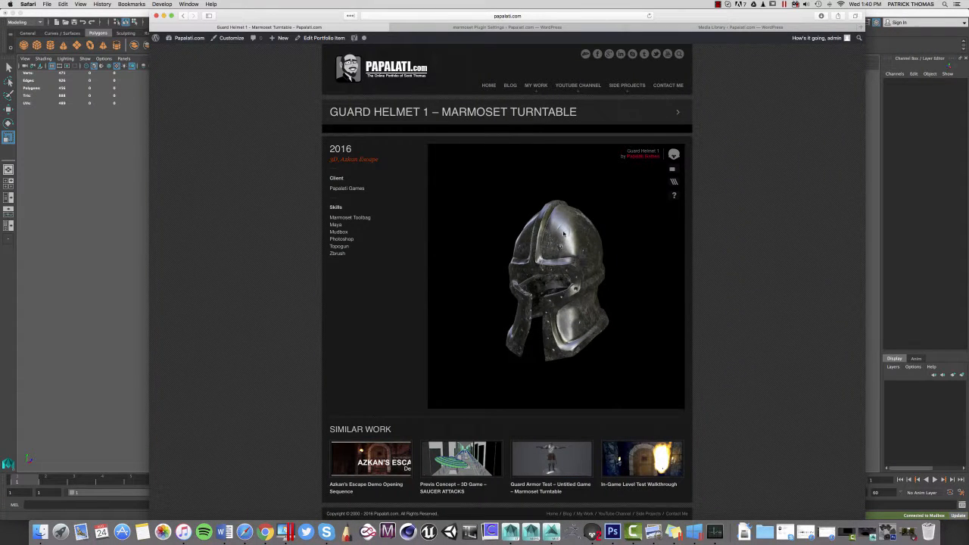
pyautogui.moveTo(563, 235); pyautogui.dragTo(627, 252)
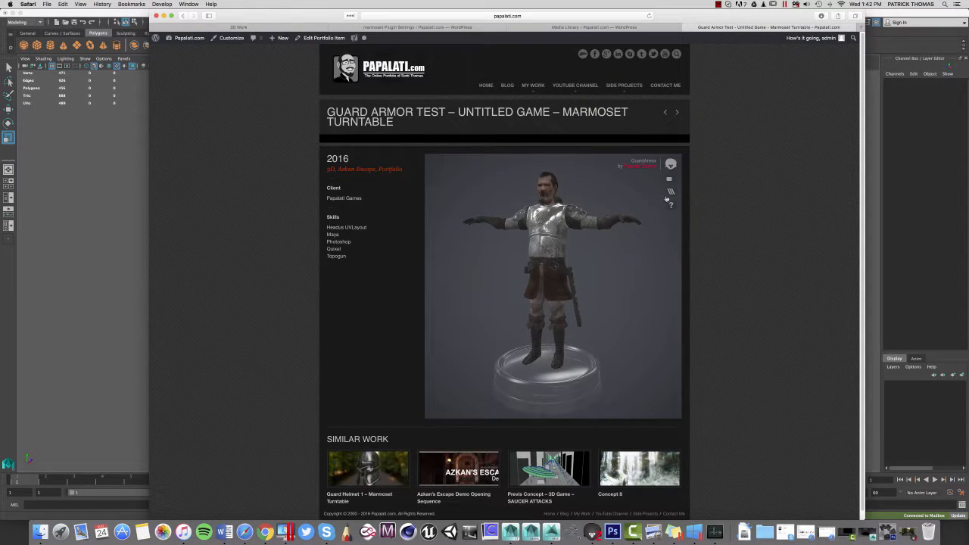
pyautogui.click(669, 191)
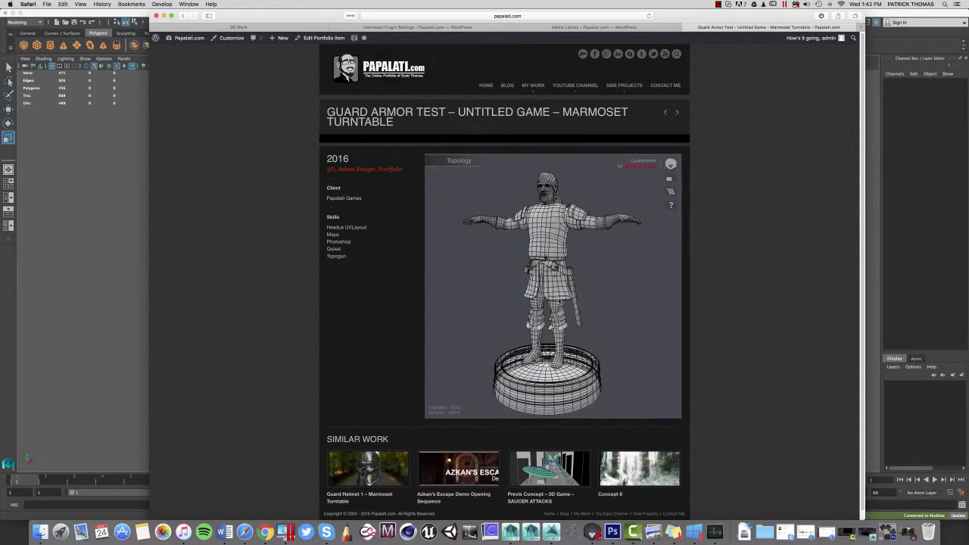